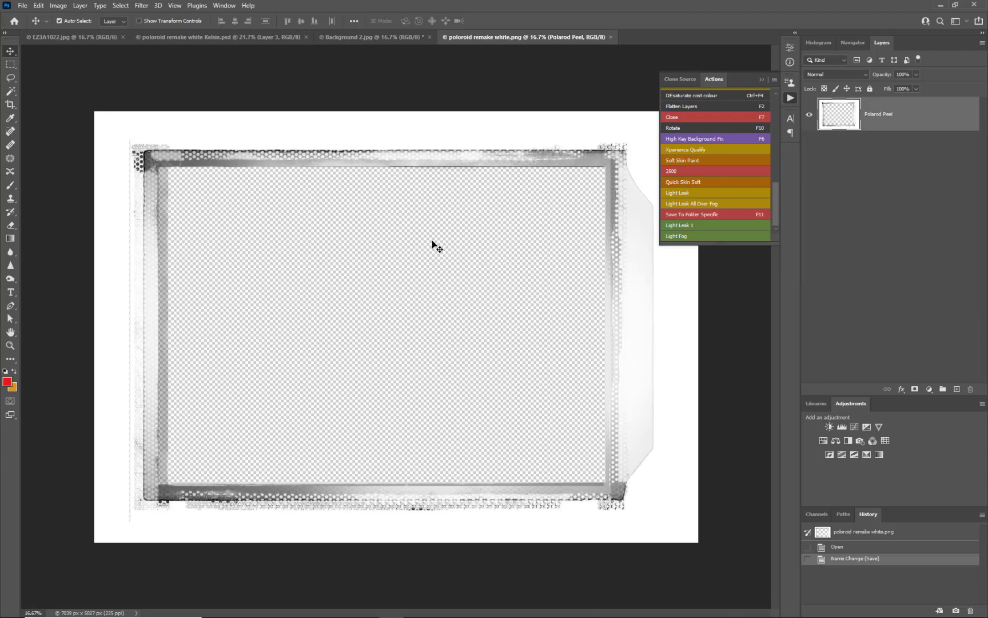
mouse_move(178, 183)
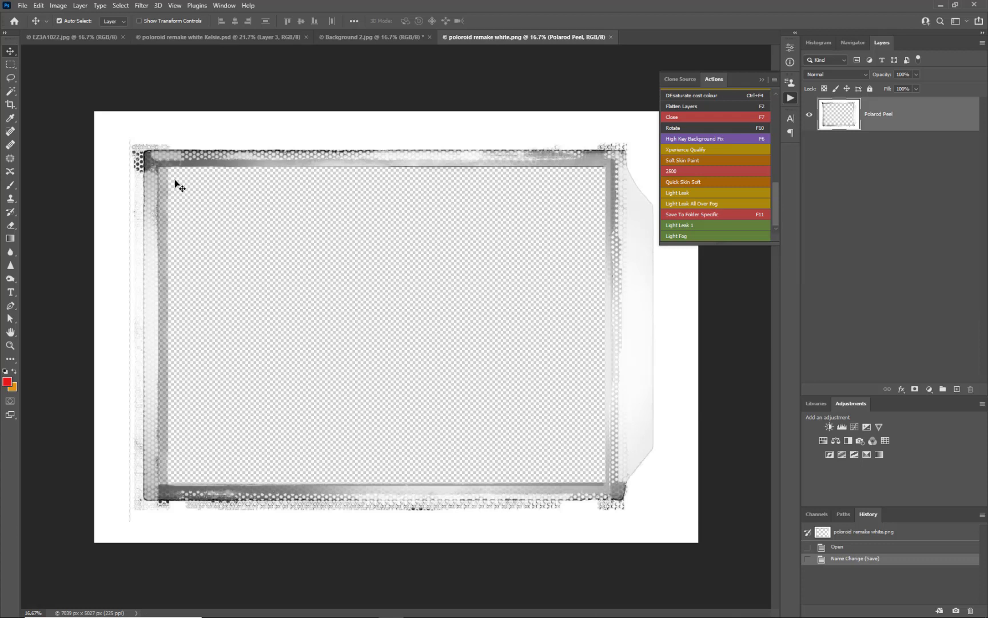
mouse_move(175, 191)
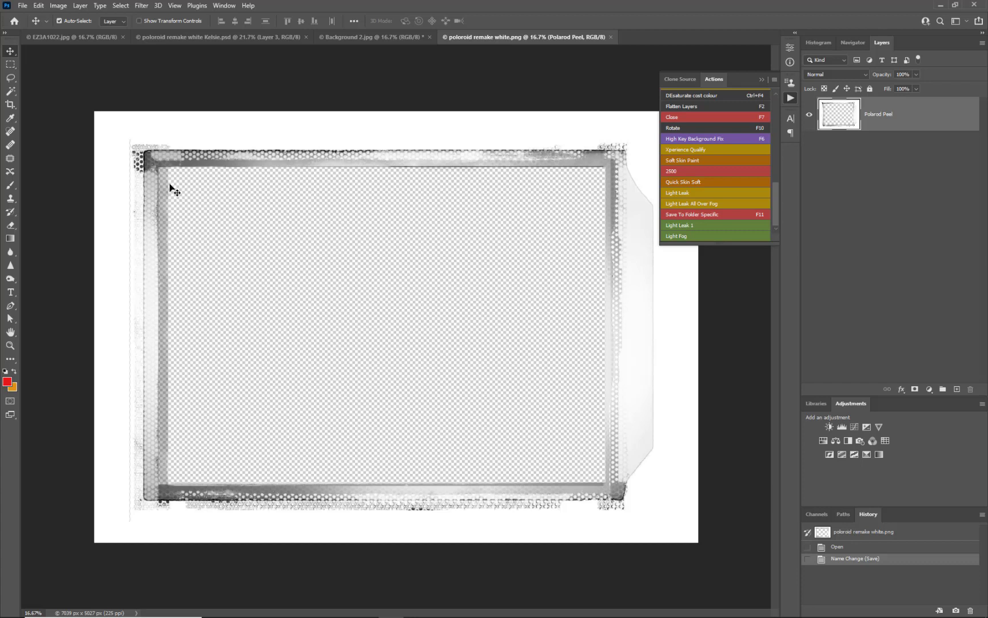
mouse_move(448, 476)
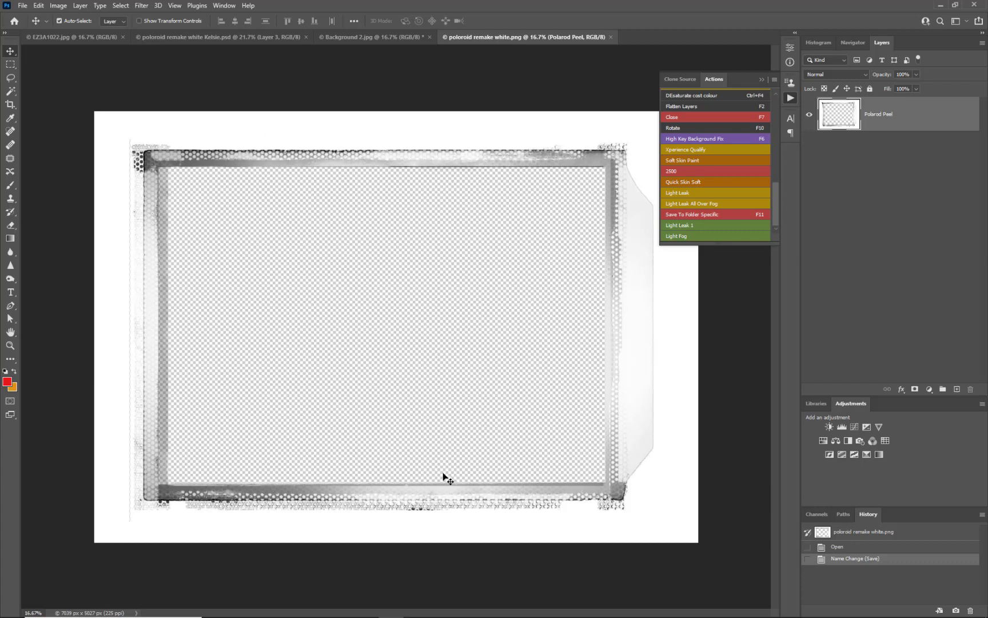
mouse_move(384, 156)
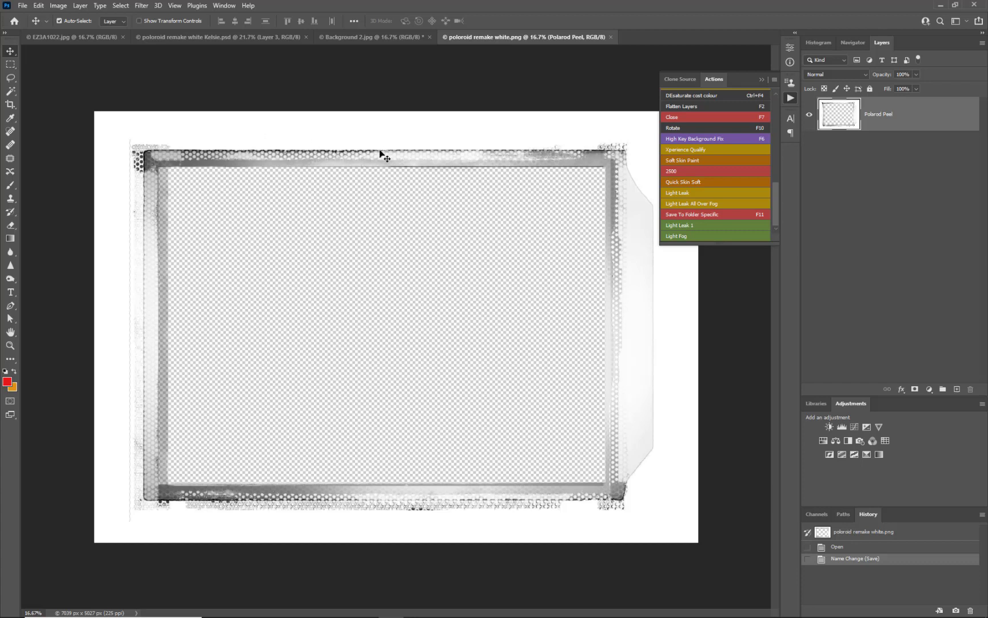
mouse_move(403, 145)
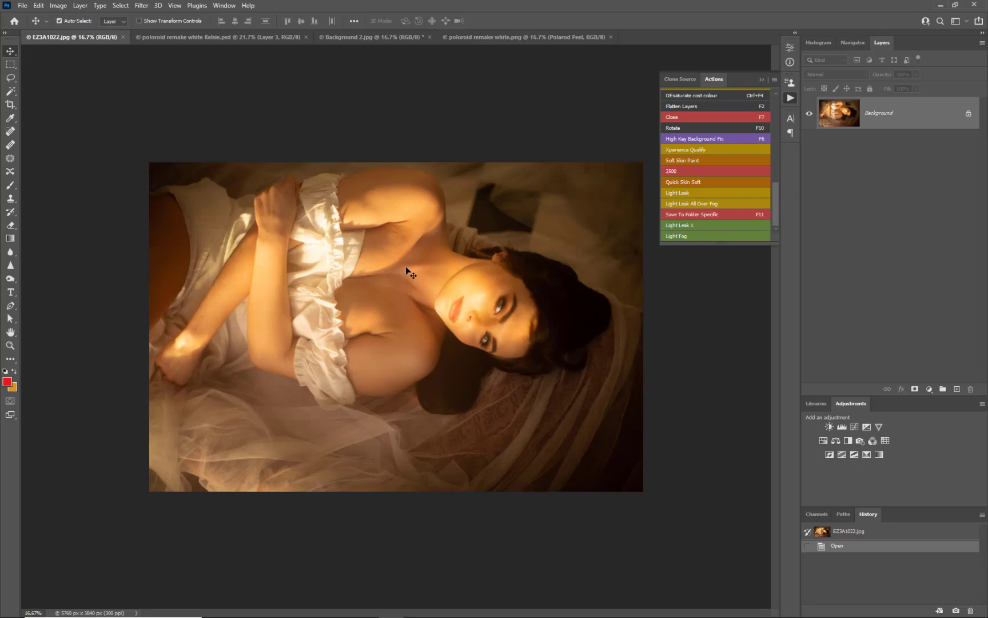
mouse_move(360, 271)
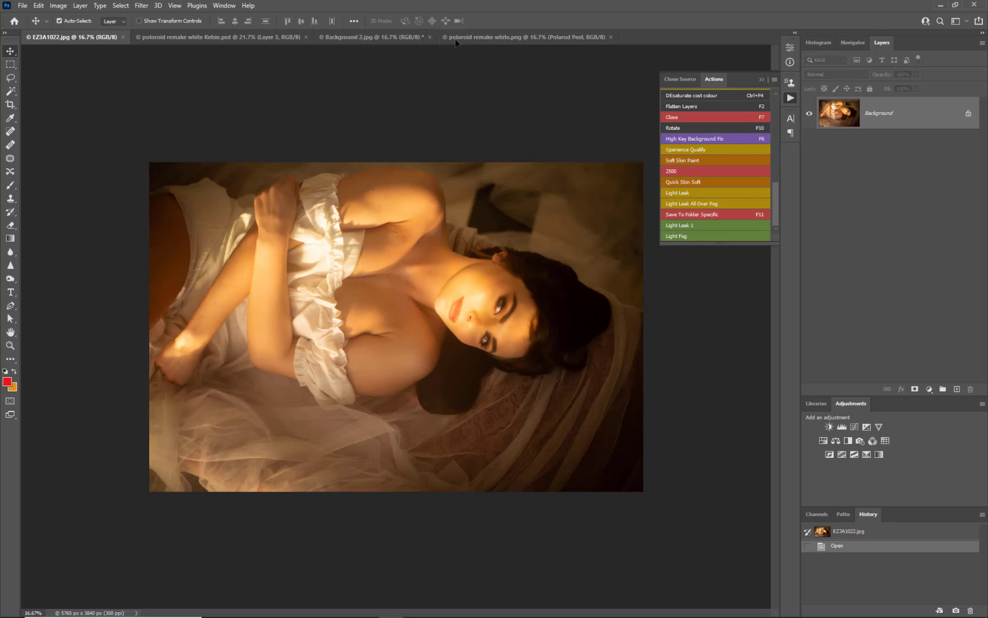
Drag the EZ3A1022.jpg portrait into the polaroid remake white.png document as a new layer
click(505, 36)
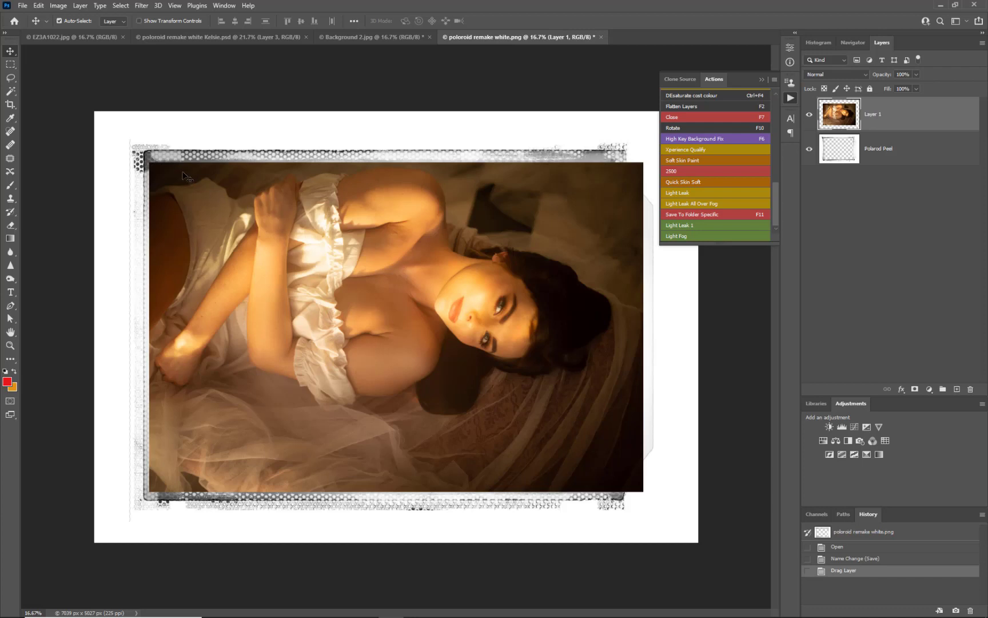
mouse_move(625, 159)
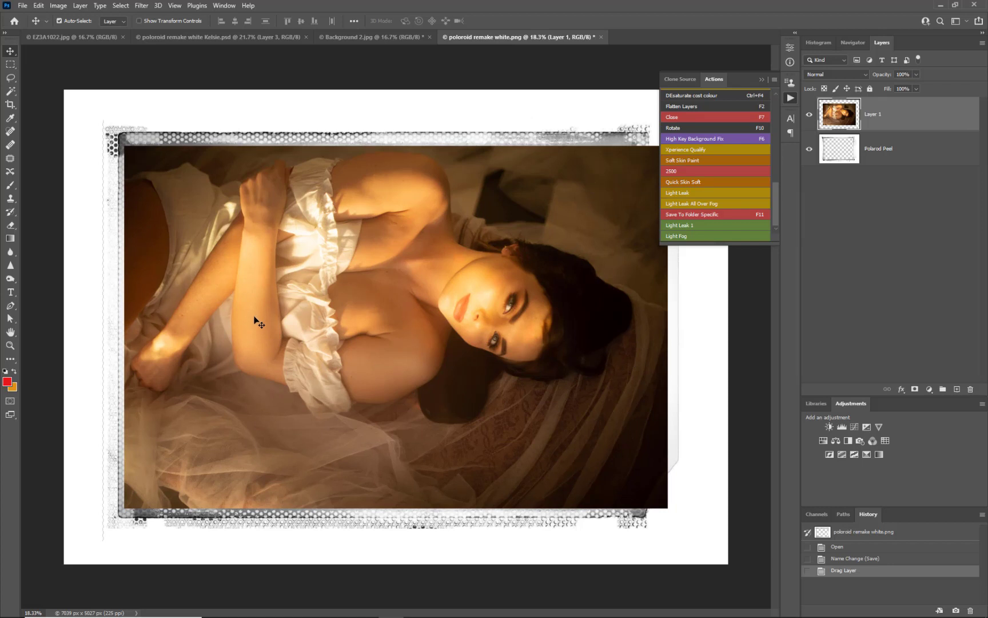
mouse_move(254, 321)
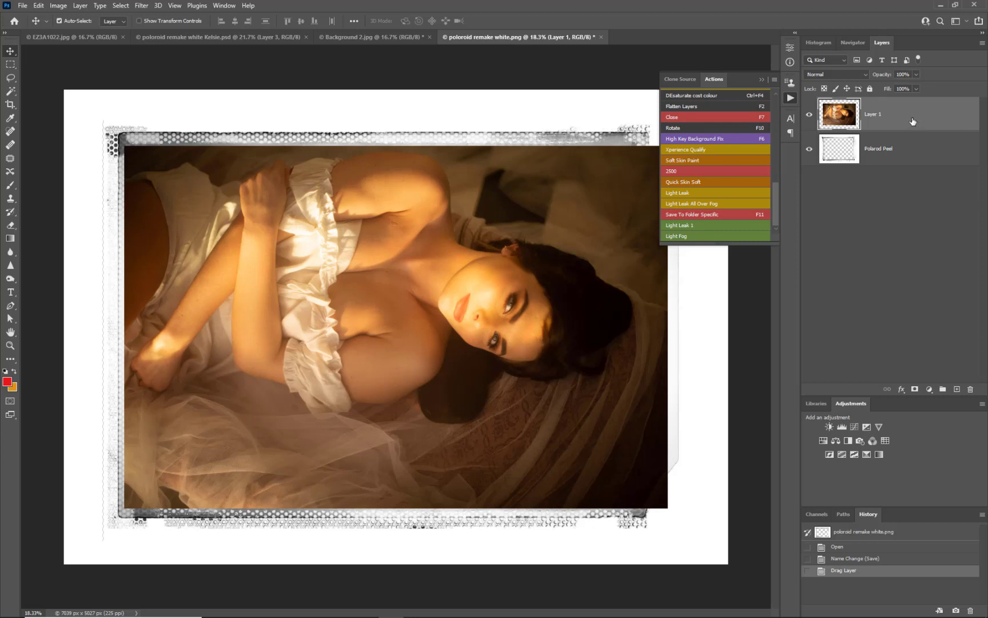
mouse_move(843, 129)
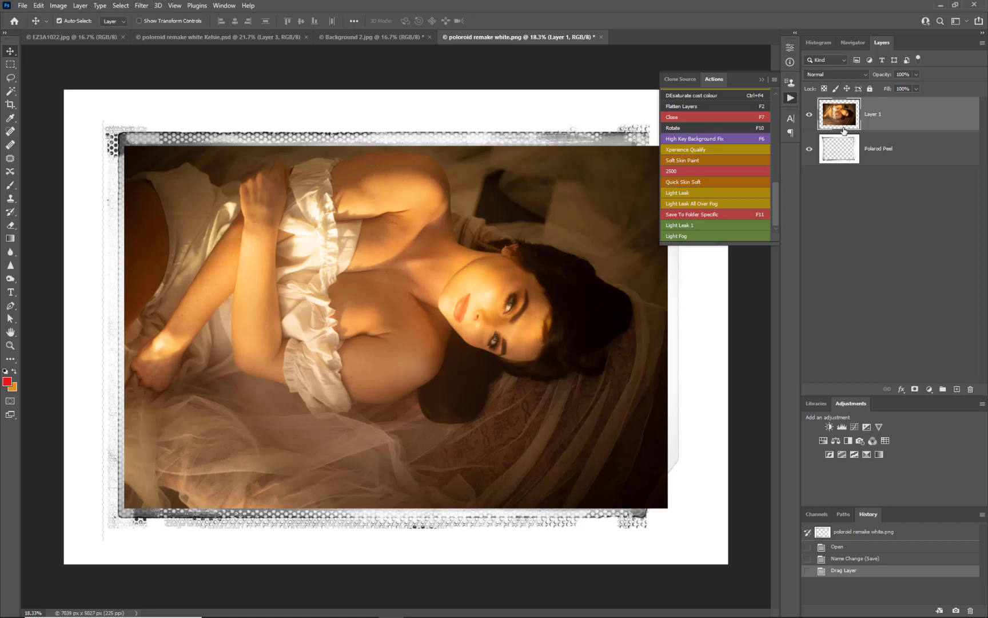
mouse_move(907, 121)
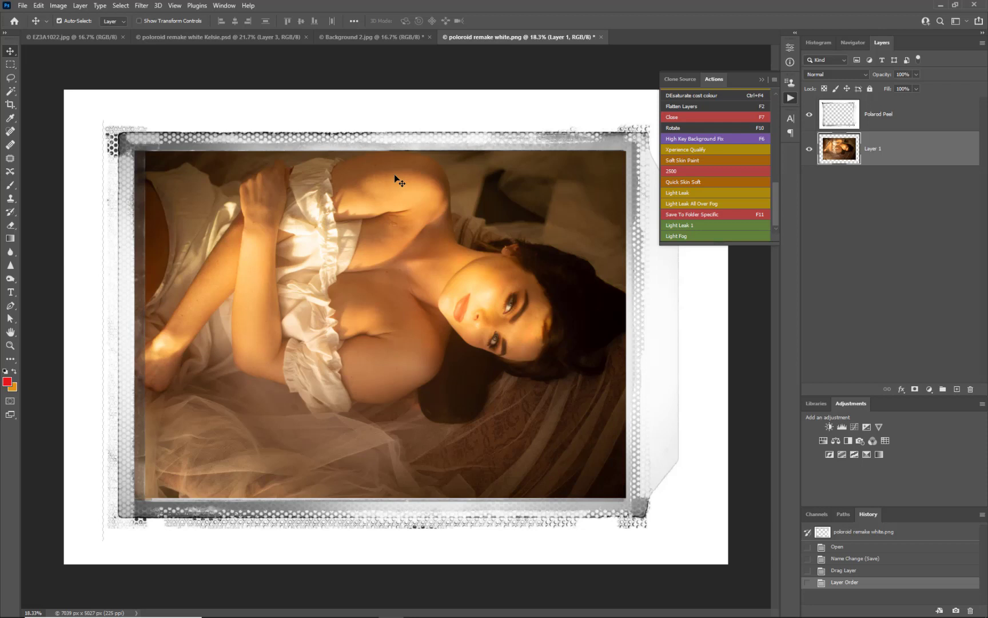
mouse_move(610, 183)
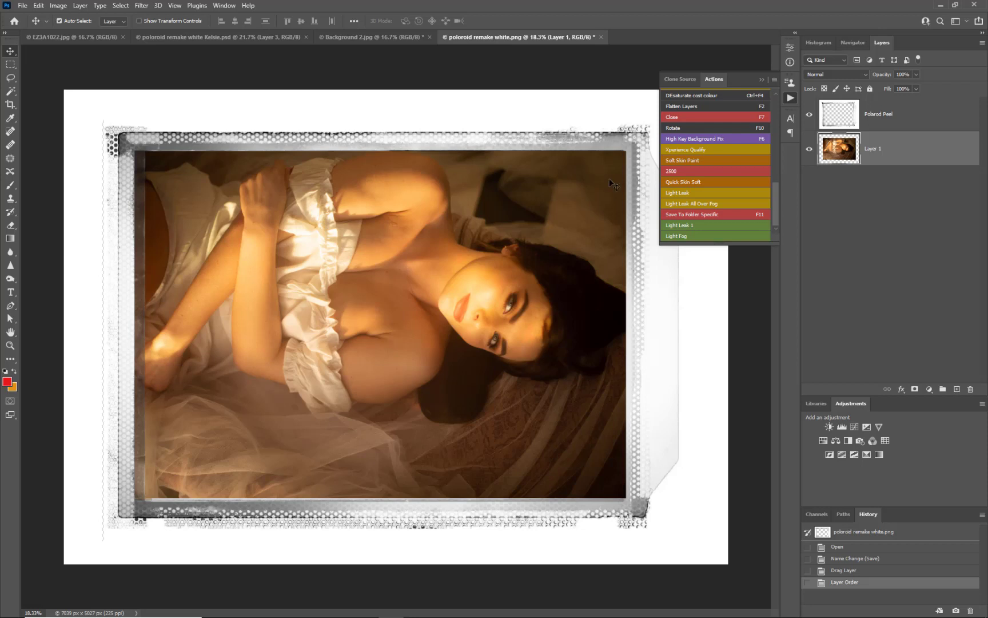
mouse_move(675, 229)
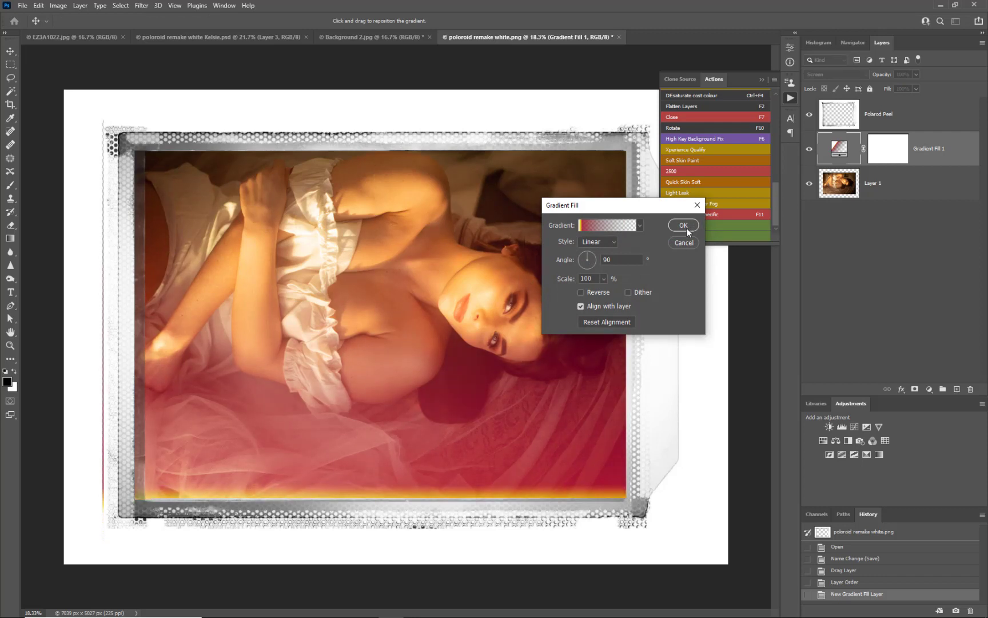
Confirm the Gradient Fill and set the orange-red light leak to Screen at 28% opacity
click(683, 225)
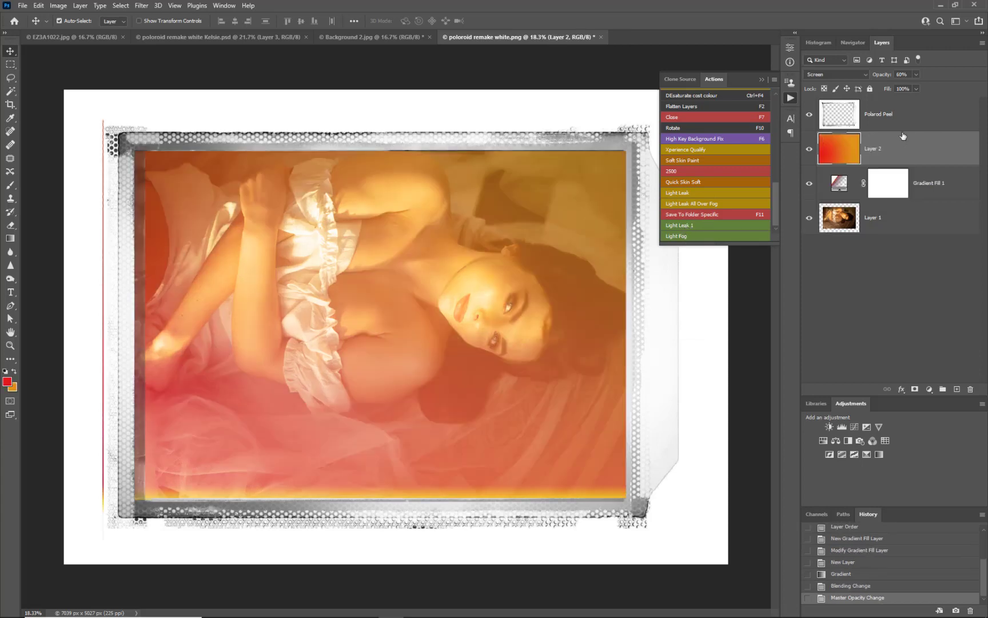
click(902, 73)
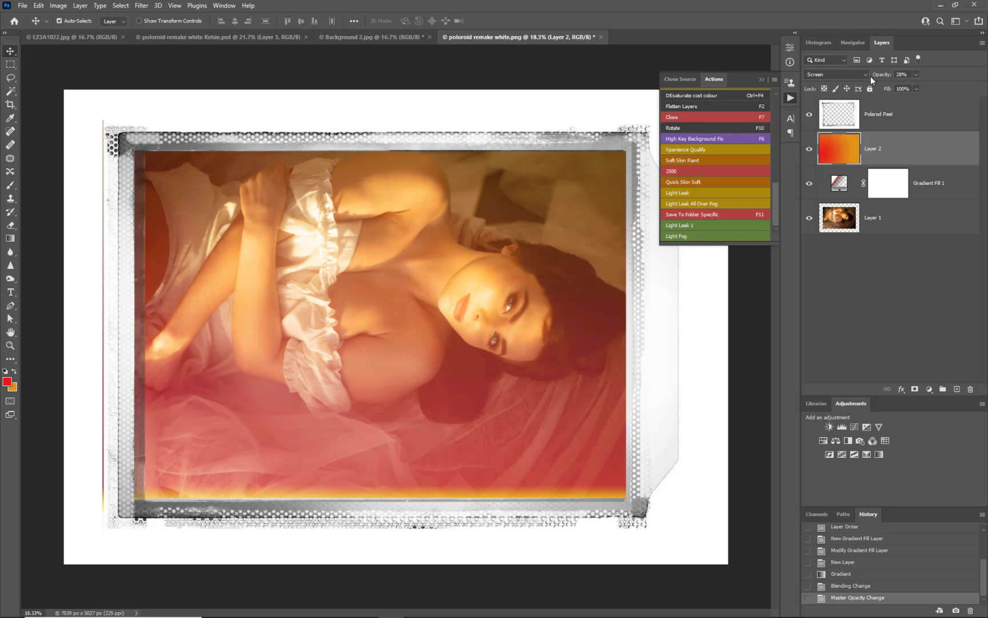
mouse_move(286, 318)
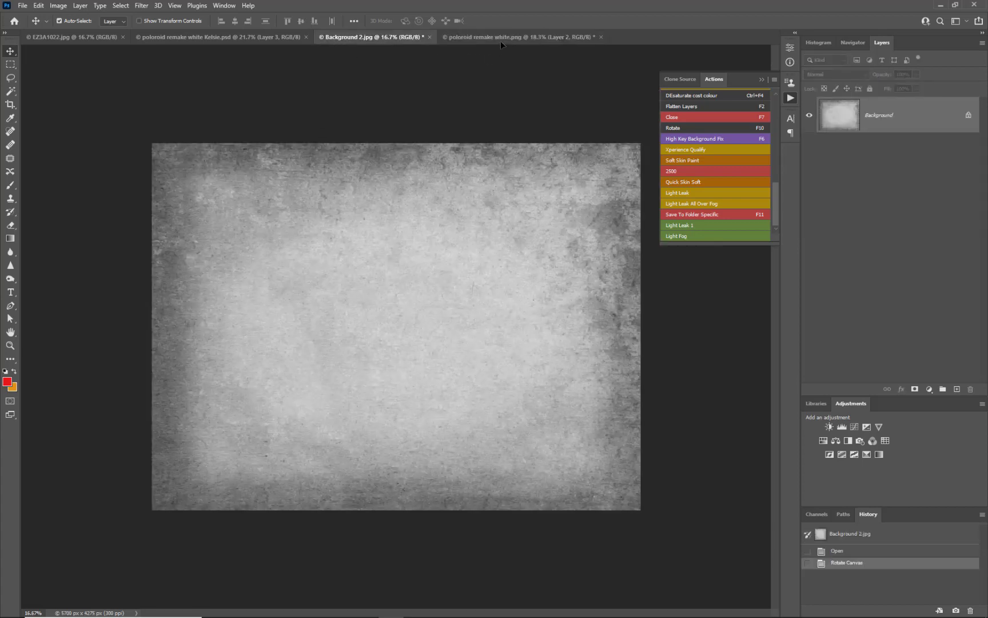
Drag Background 2.jpg into the Polaroid document and clip Layer 3 to the portrait layer
click(521, 36)
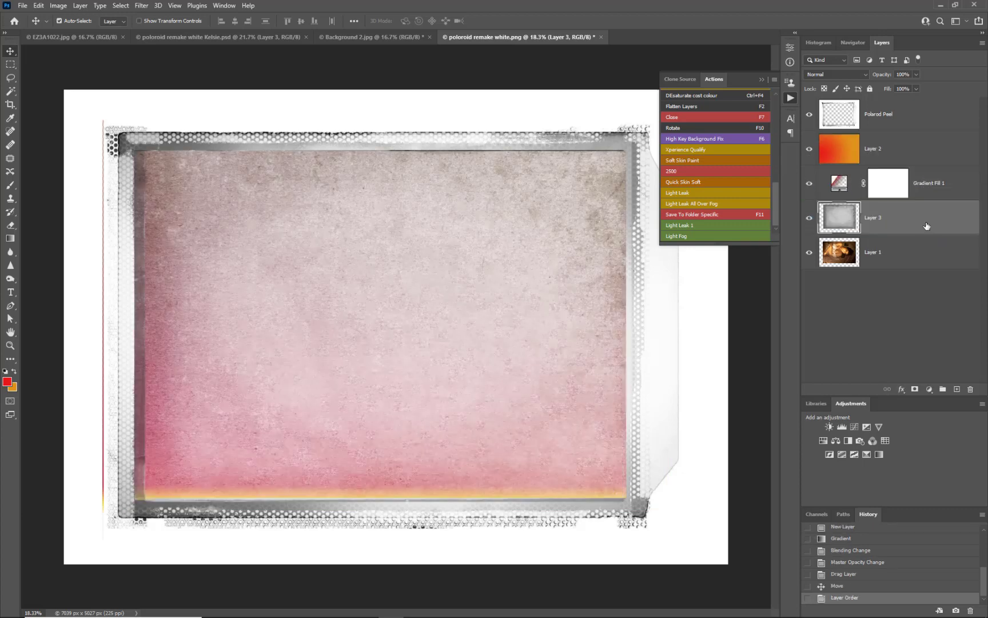
mouse_move(576, 275)
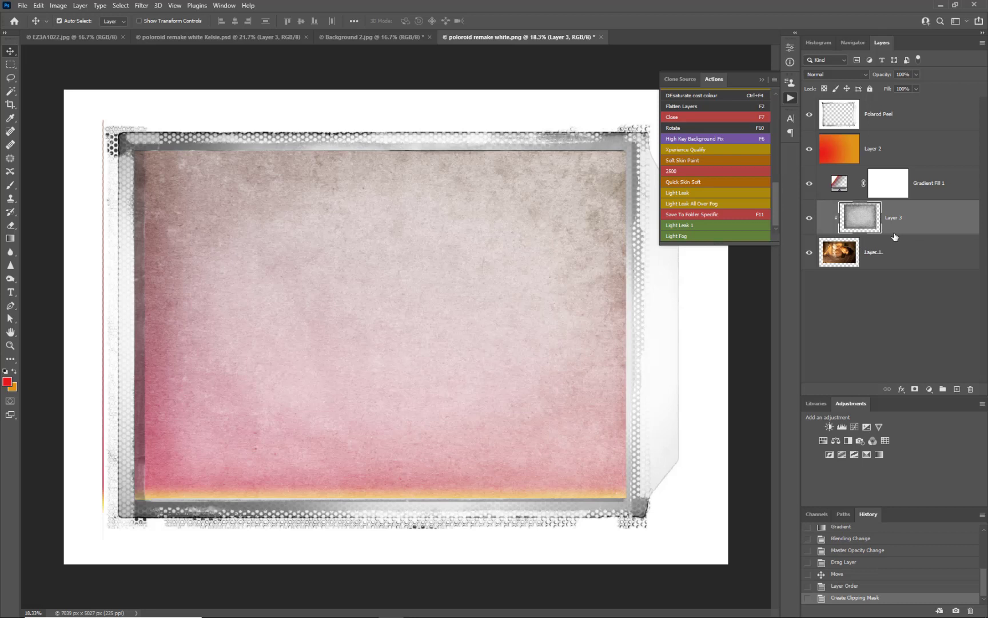
mouse_move(837, 264)
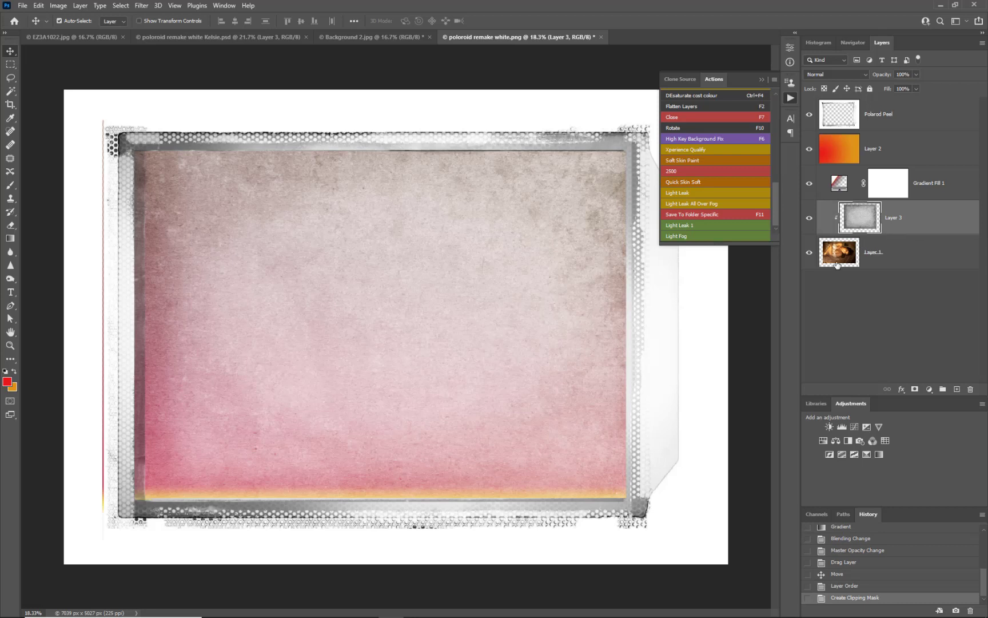
Set the grunge texture Layer 3 to Color Burn blending and reselect it
click(838, 75)
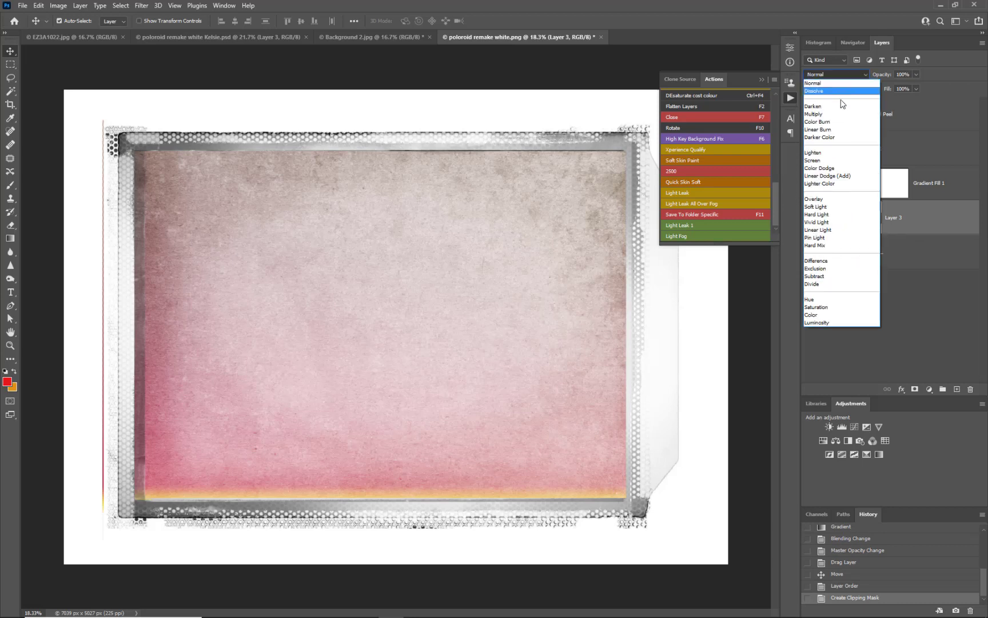
click(815, 114)
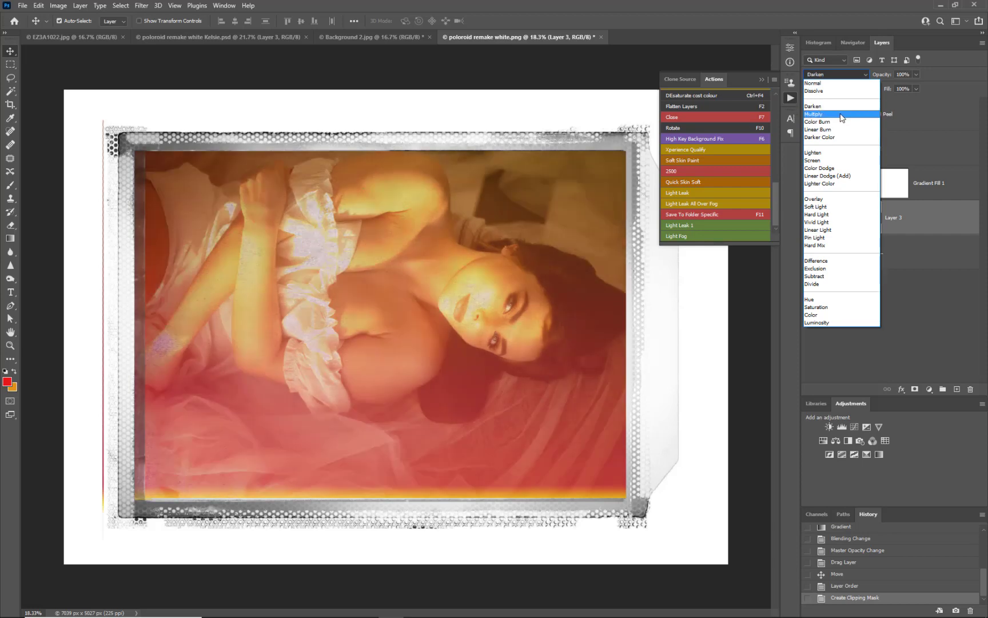
click(819, 121)
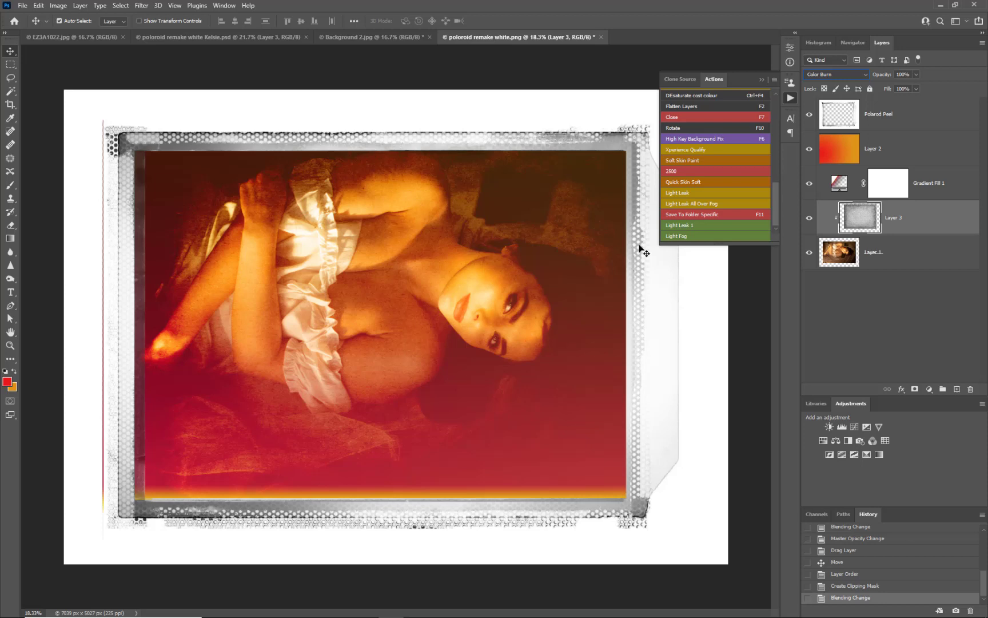
mouse_move(851, 224)
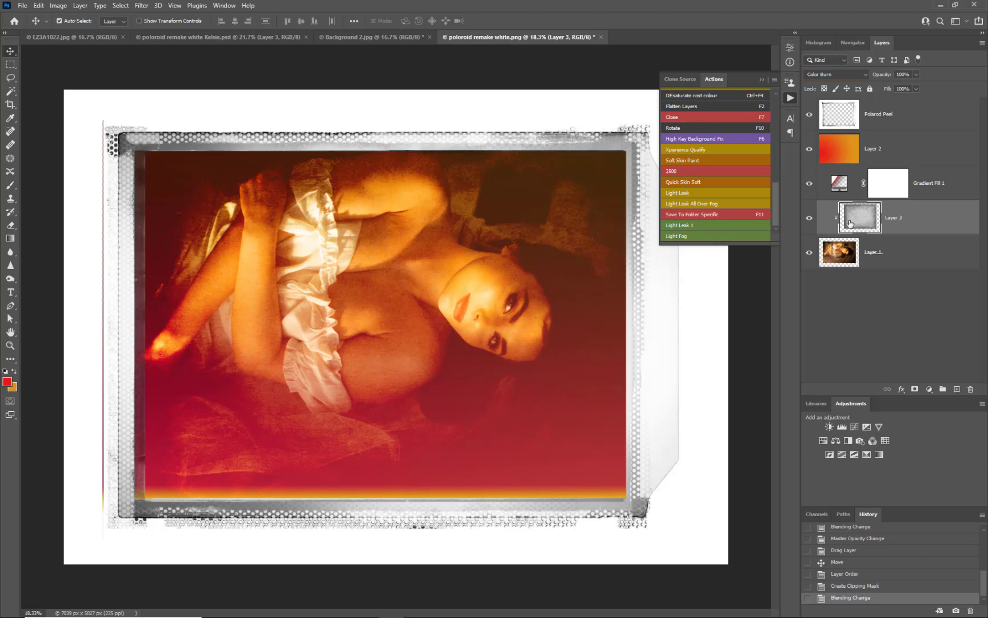
click(902, 74)
text(28)
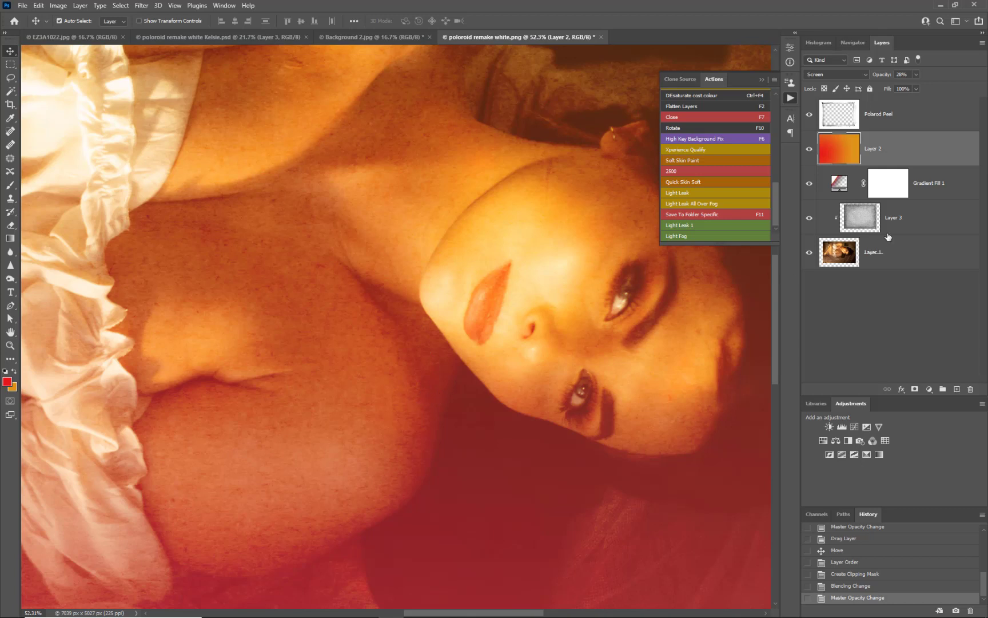
Convert Layer 3 to a Smart Object and apply a Gaussian Blur with the chosen radius
right_click(893, 218)
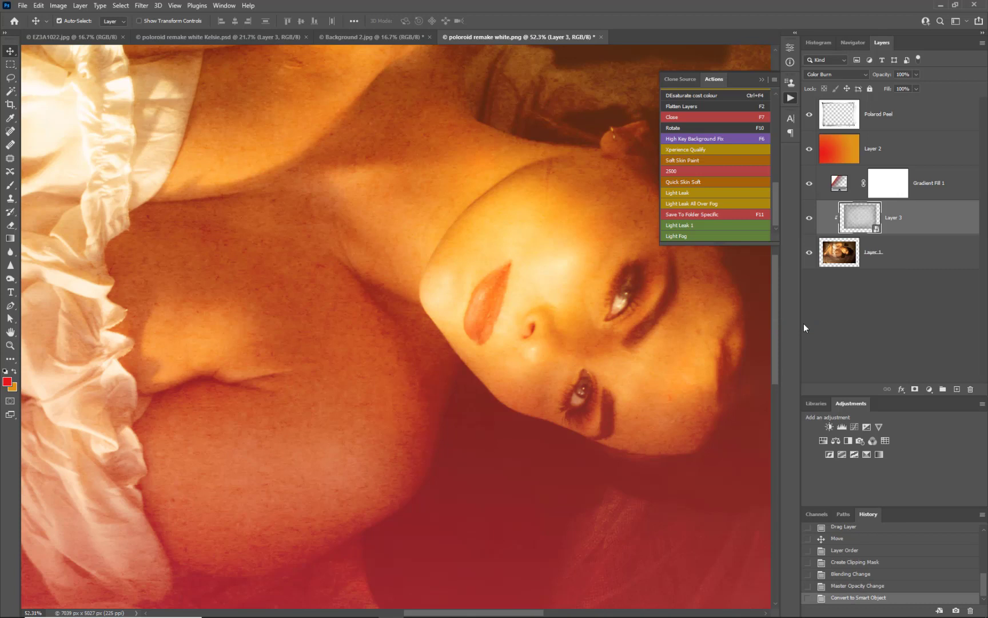
click(141, 4)
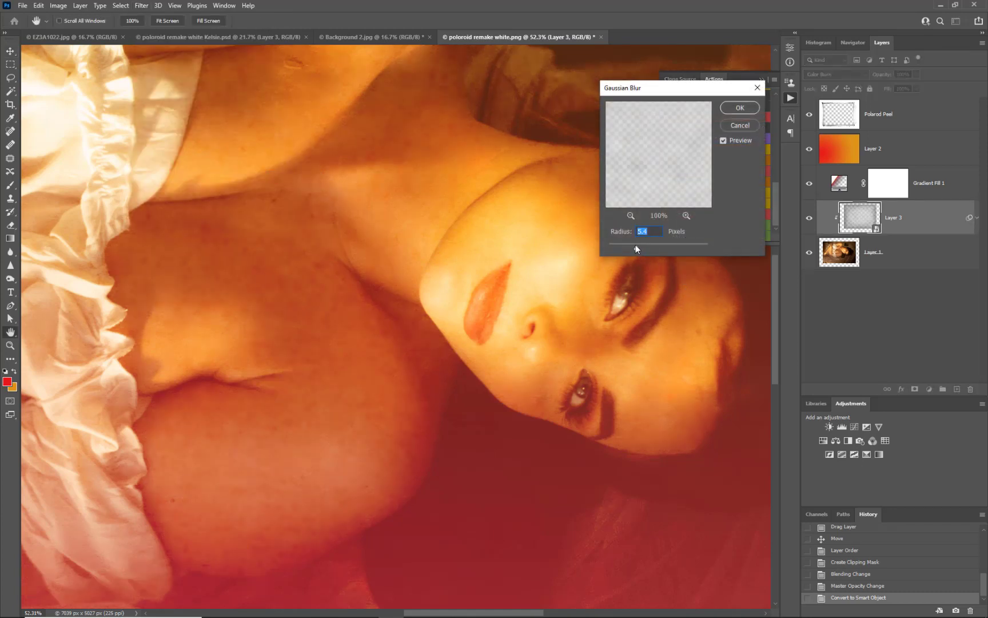
click(739, 107)
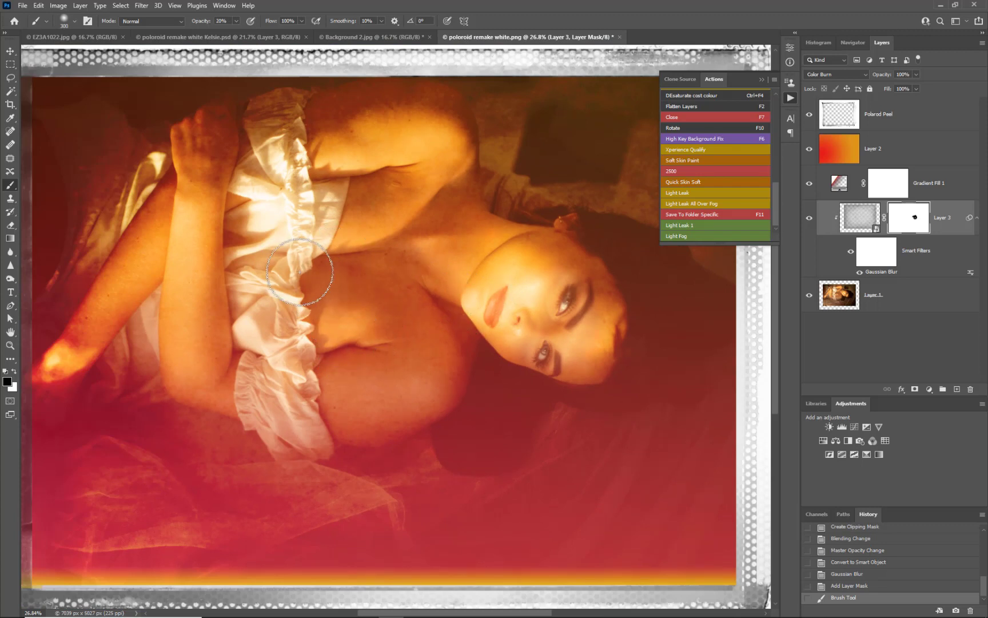
Paint black at 20% on Layer 3's mask over her arm, shoulder and chest to reveal the skin
drag(301, 272, 396, 188)
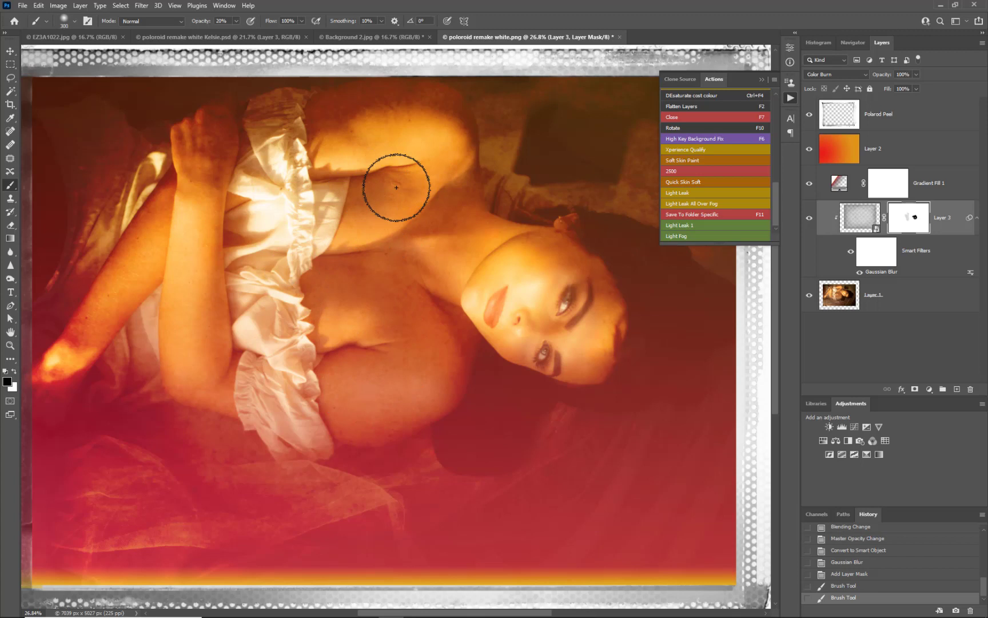
drag(397, 188, 331, 394)
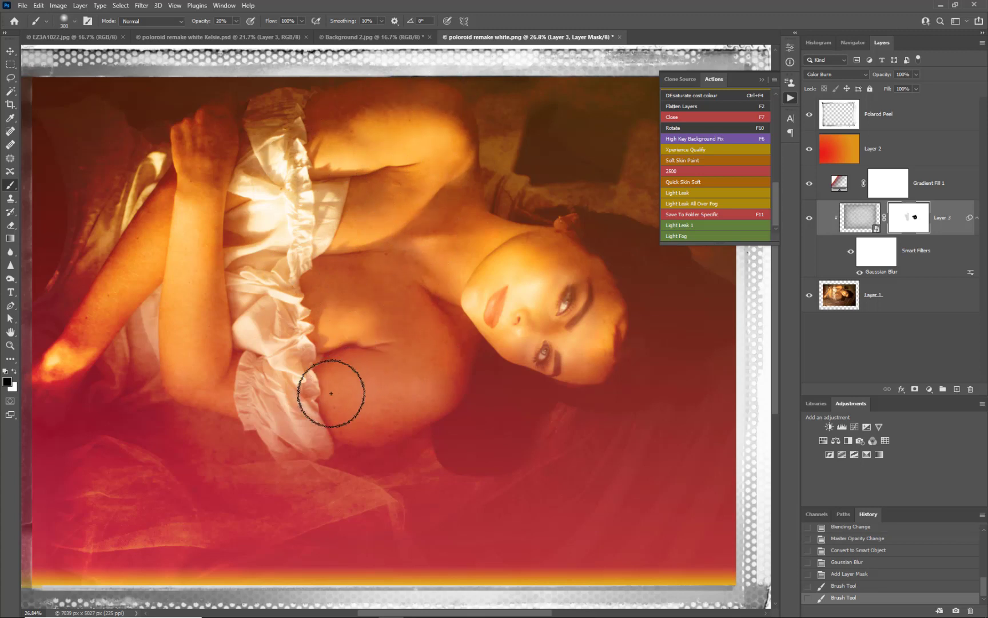
drag(330, 394, 396, 227)
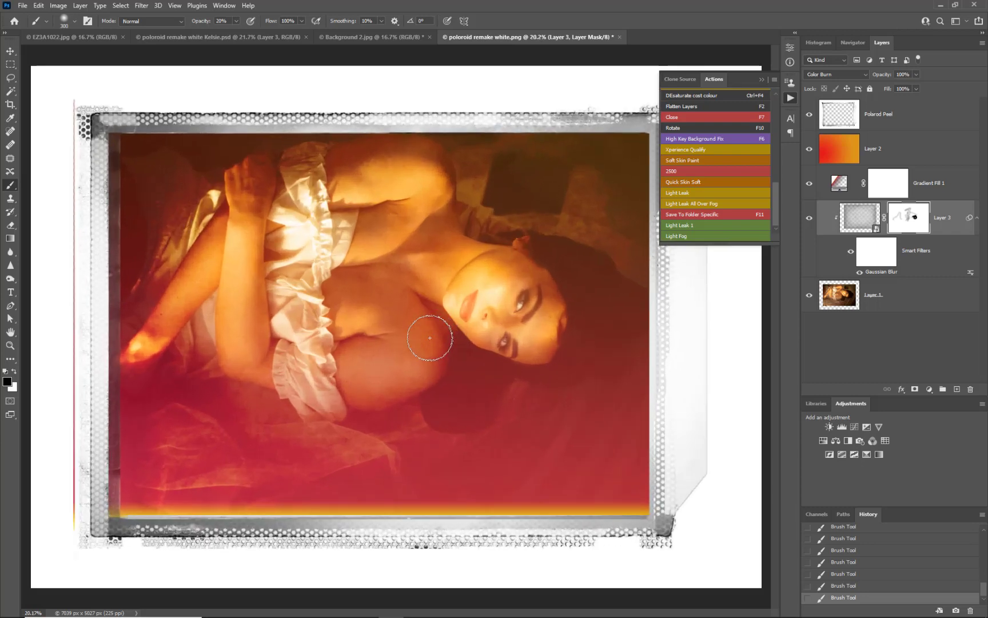
scroll(down, 3)
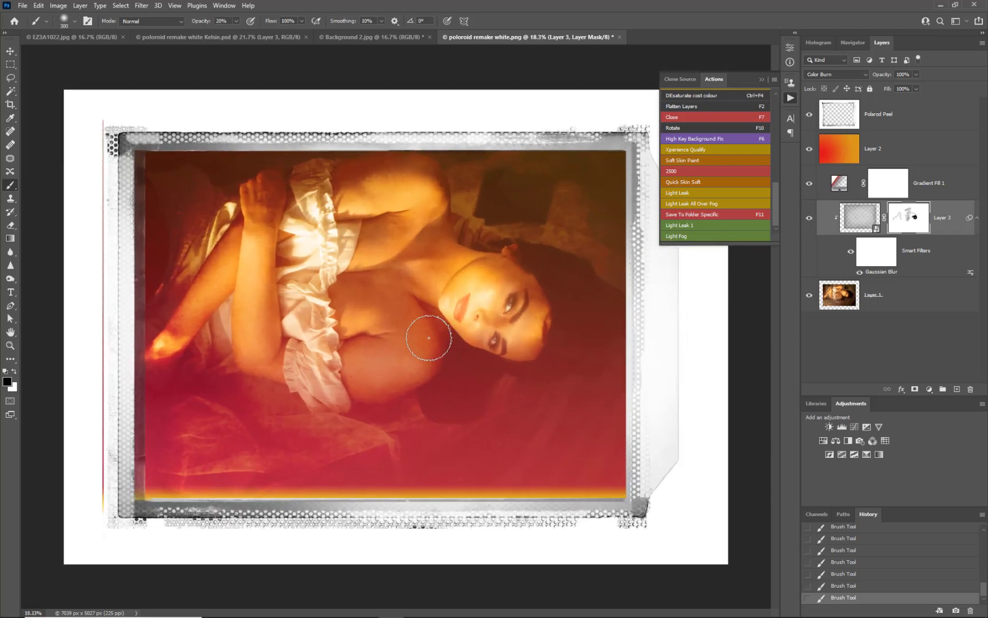